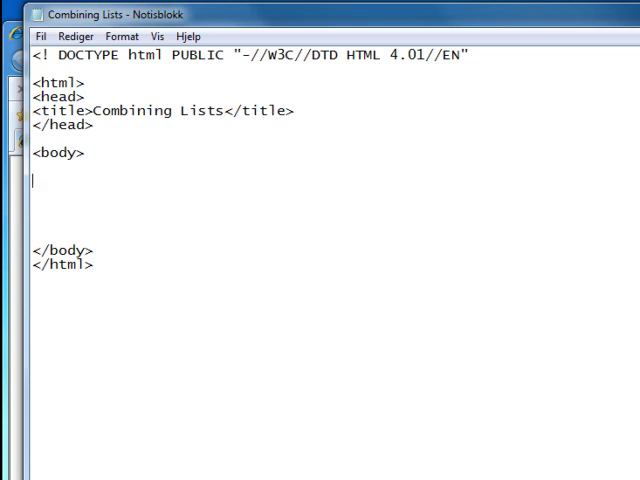
# Type the heading <h2>Countries and Cities</h2> inside the page body
pyautogui.write('<h2')
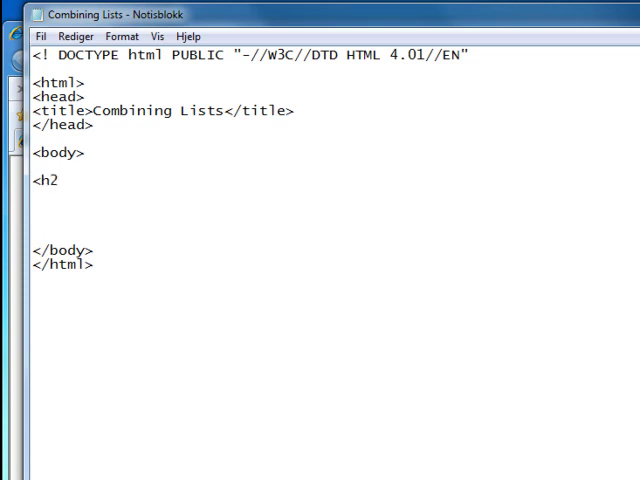
pyautogui.write('>Countries an')
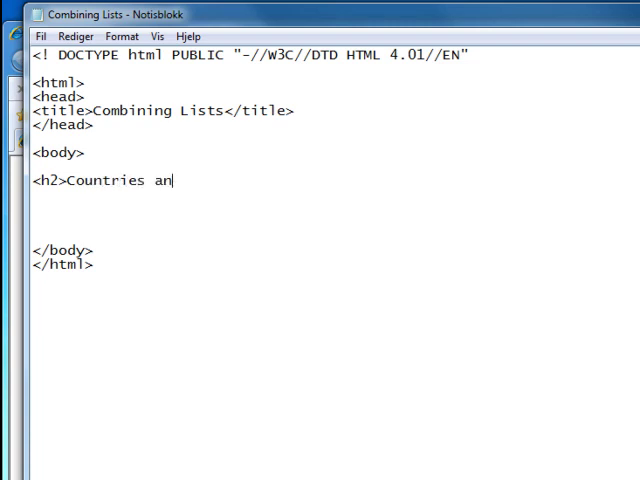
pyautogui.write('d Cities<')
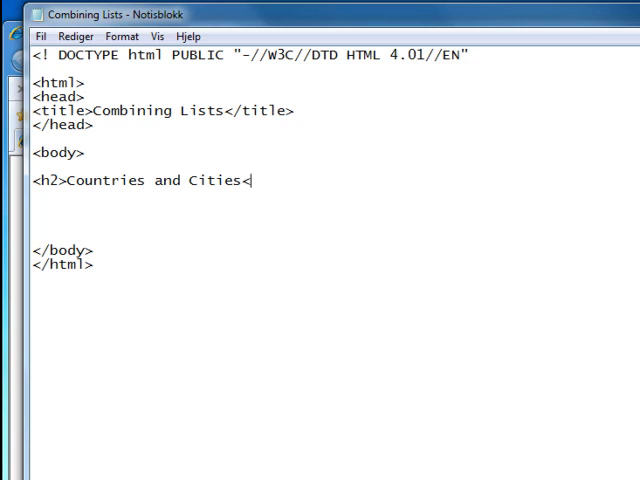
pyautogui.write('/h2>')
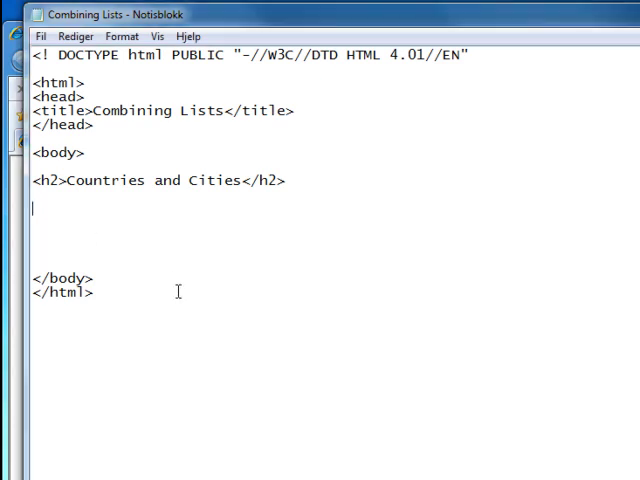
# Add an <ol> list with items USA, Norway and Italy, closed with </ol>
pyautogui.write('<')
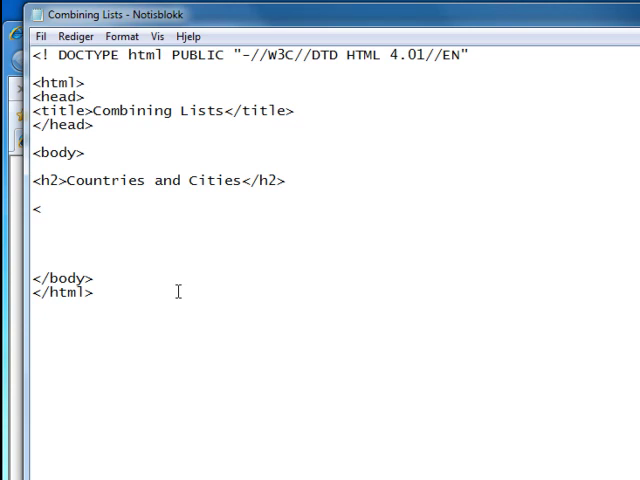
pyautogui.write('o')
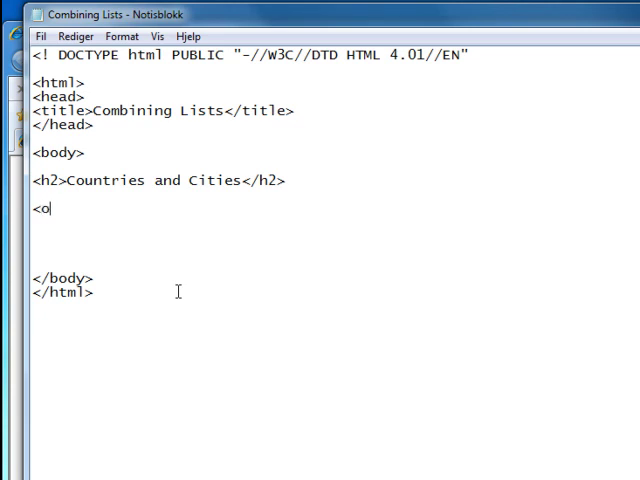
pyautogui.write('l>')
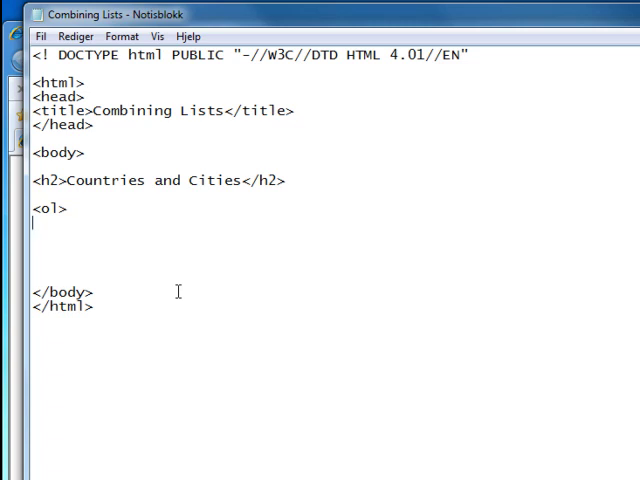
pyautogui.write('<')
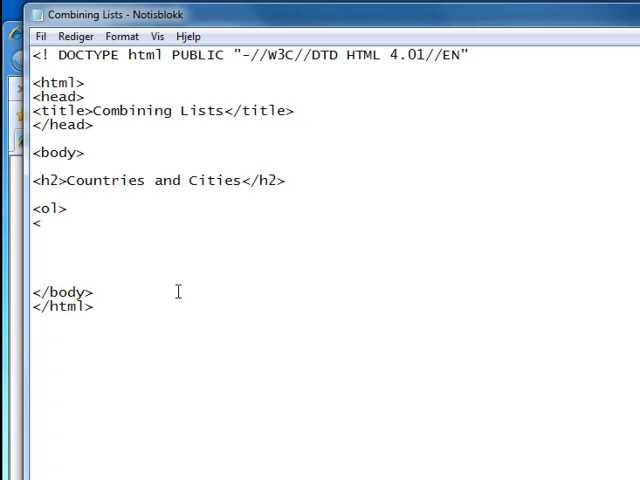
pyautogui.write('li>U')
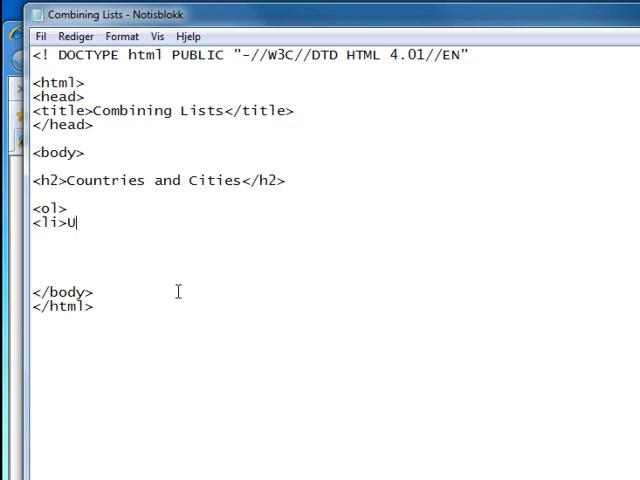
pyautogui.write('SA')
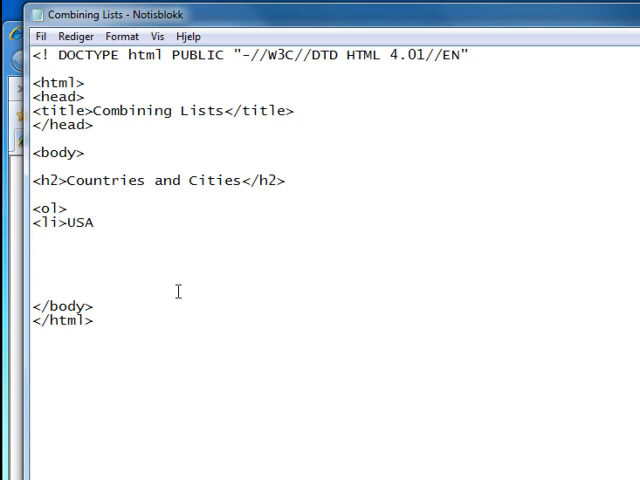
pyautogui.write('<li>N')
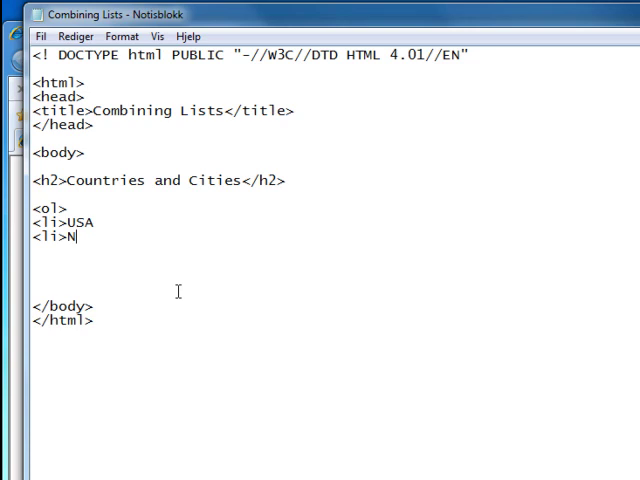
pyautogui.write('orway')
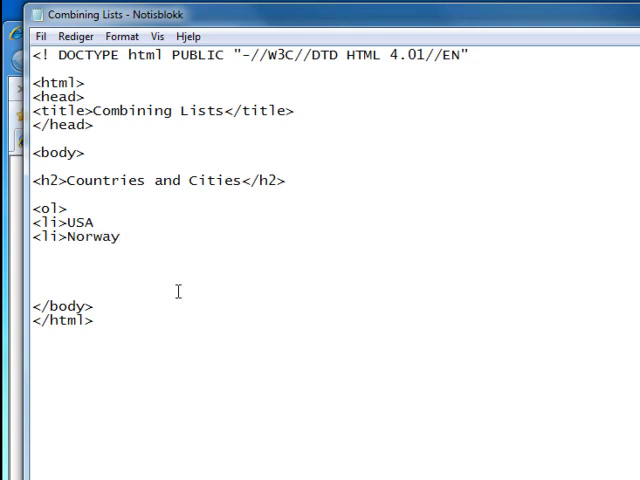
pyautogui.write('<li>')
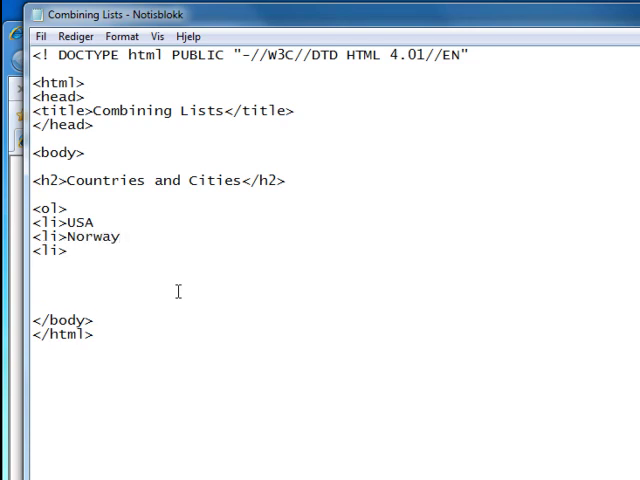
pyautogui.write('Italy')
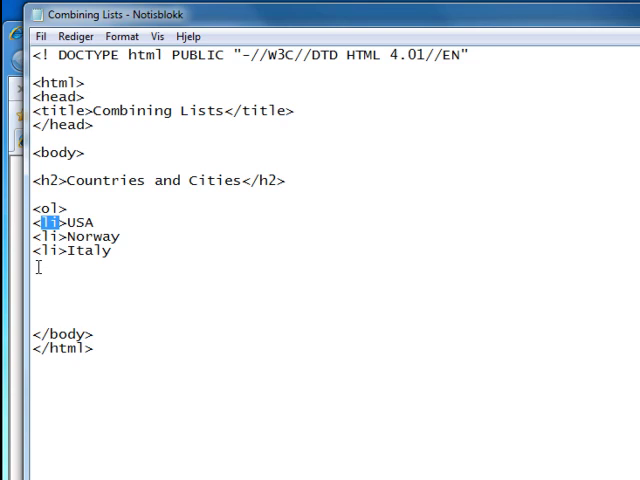
pyautogui.write('<')
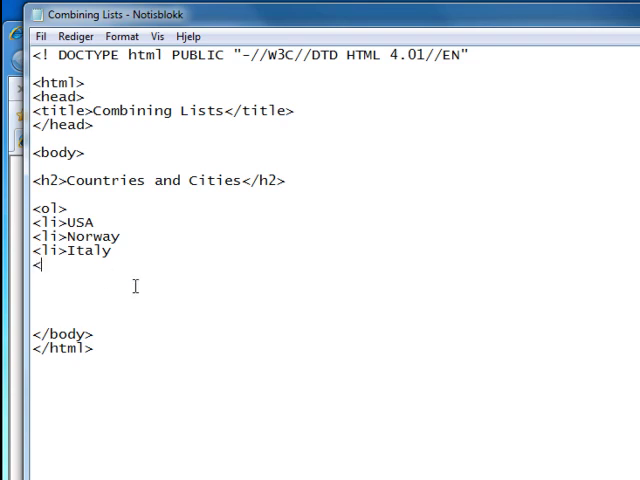
pyautogui.write('/ol>')
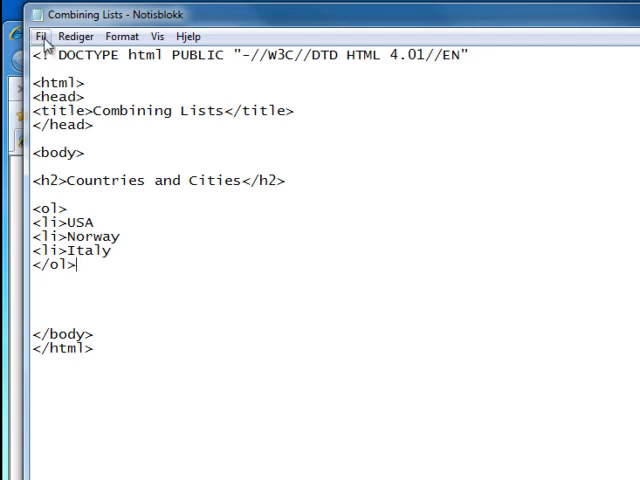
# Save the page from Notepad's File menu to preview it in Internet Explorer
pyautogui.click(38, 36)
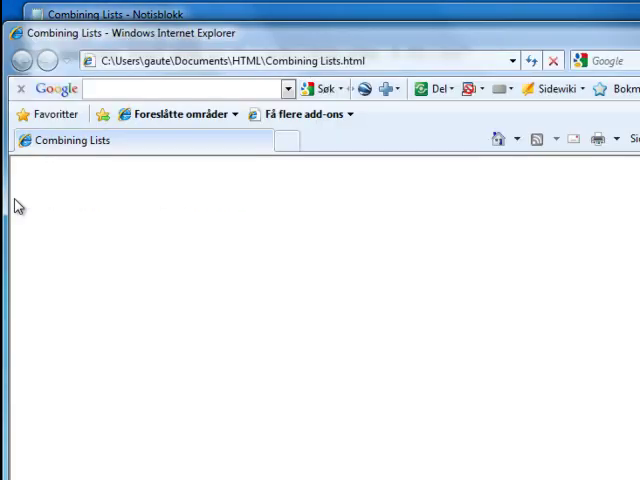
pyautogui.moveTo(222, 320)
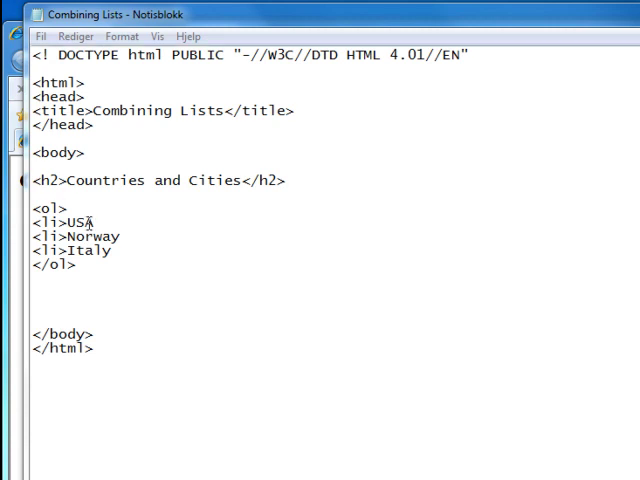
# Nest Detroit and Seattle as list items under USA and close the sublist with </ol>
pyautogui.press('Enter')
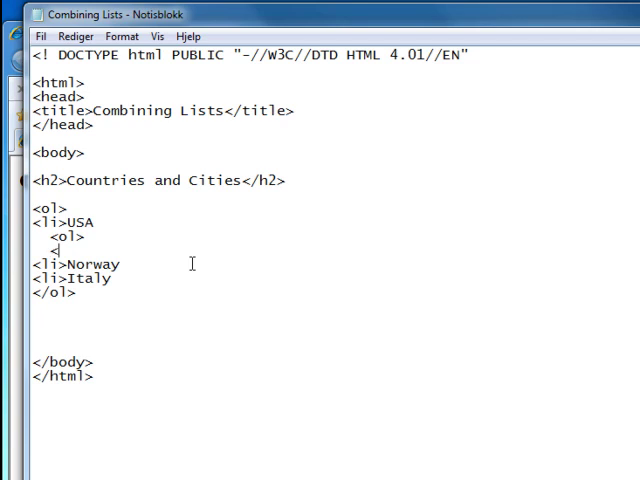
pyautogui.write('li>')
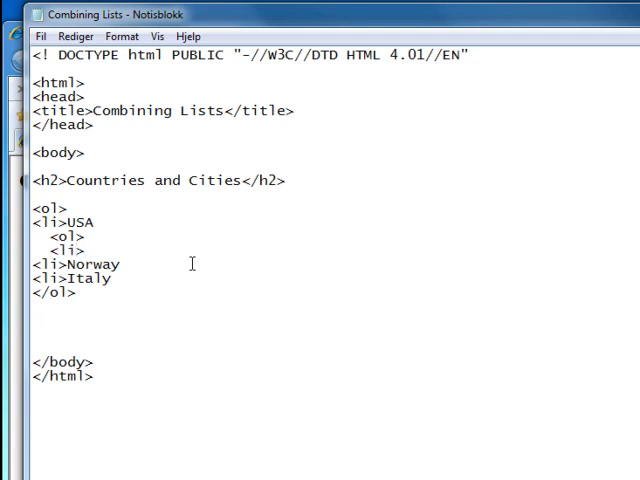
pyautogui.write('Detroit')
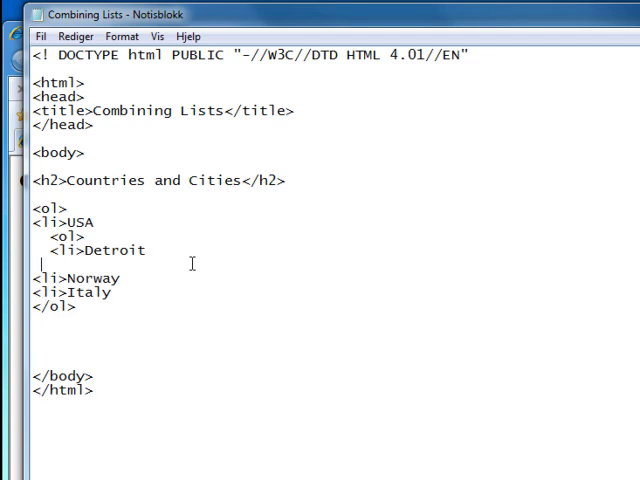
pyautogui.write('<')
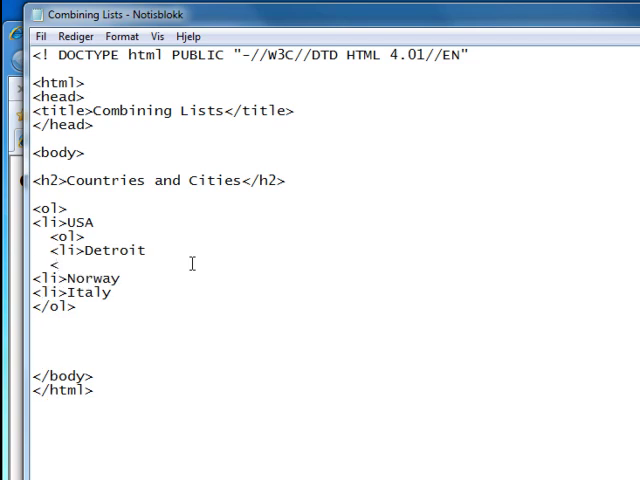
pyautogui.write('li>S')
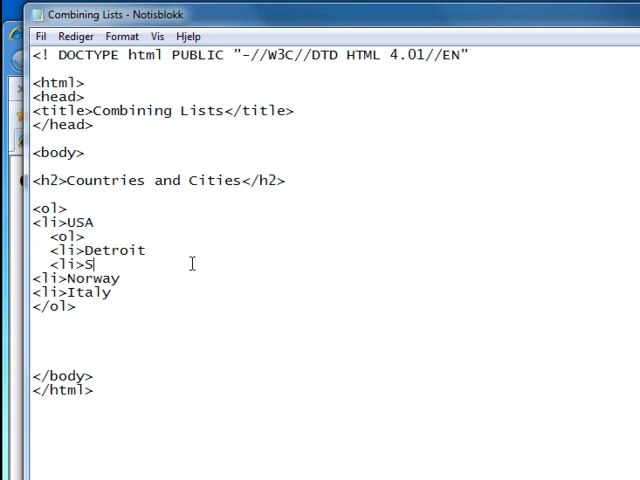
pyautogui.write('eattle')
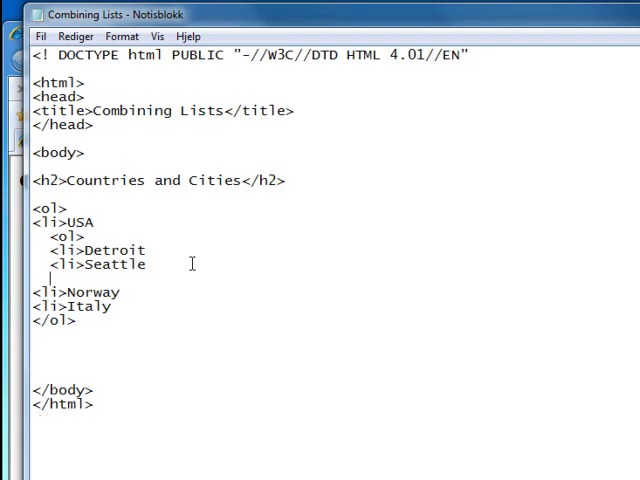
pyautogui.write('<')
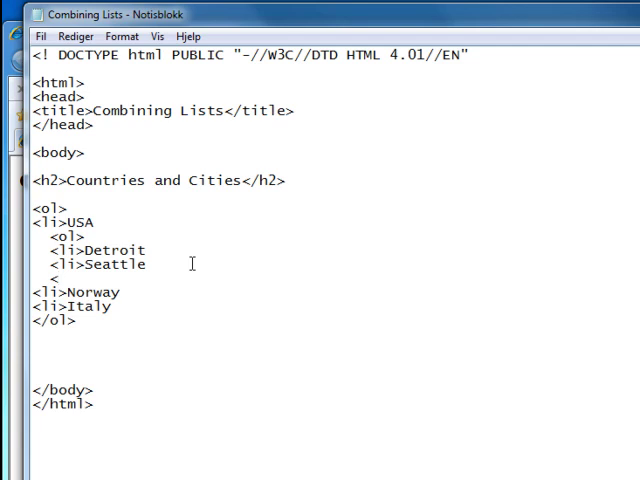
pyautogui.write('/ol>')
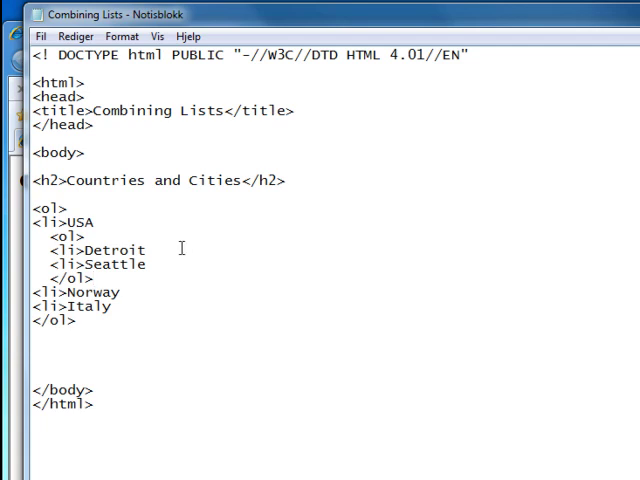
# Save the Combining Lists HTML file with USA's cities nested
pyautogui.click(40, 36)
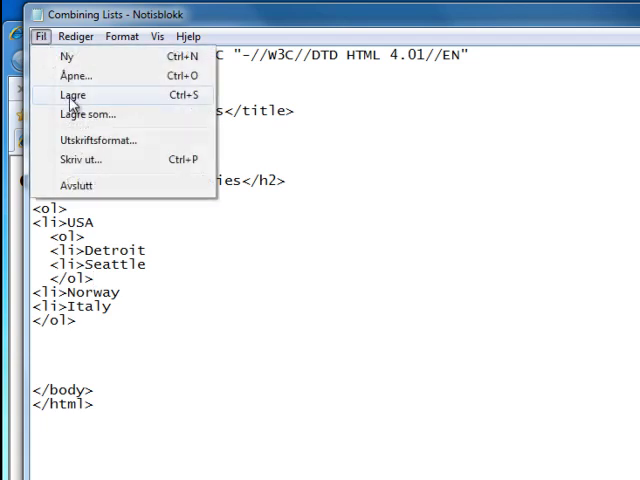
pyautogui.click(72, 94)
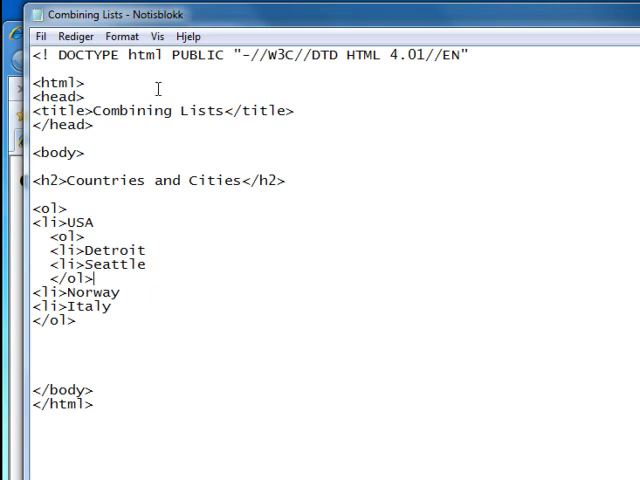
pyautogui.moveTo(124, 291)
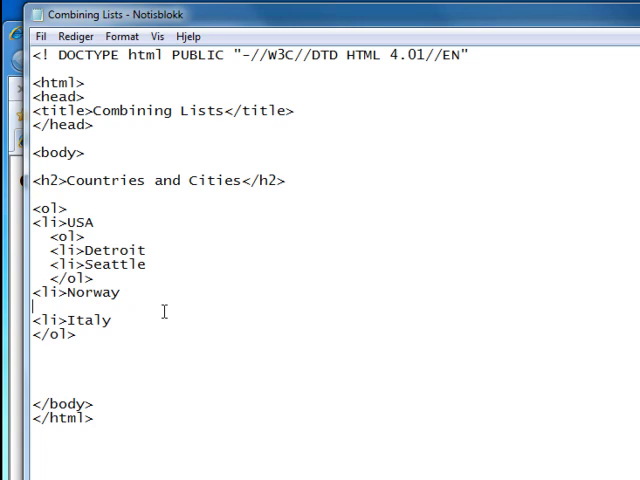
# Nest Oslo and Trondheim in a closed ordered list under Norway
pyautogui.write('<ol')
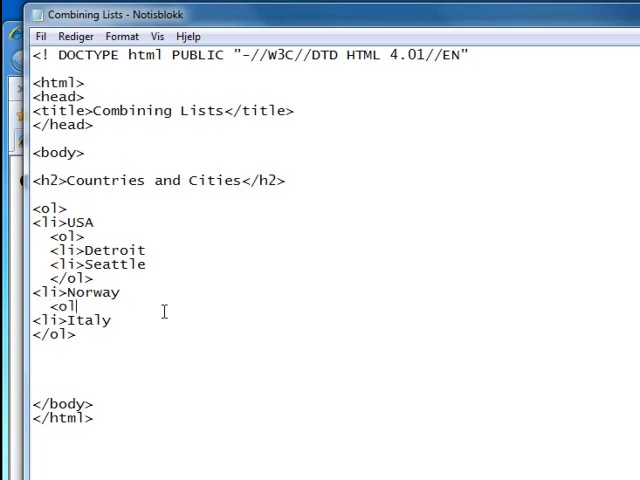
pyautogui.press('enter')
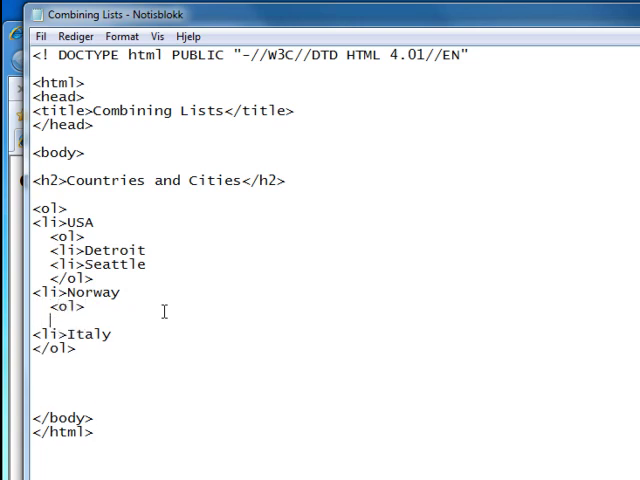
pyautogui.write('<')
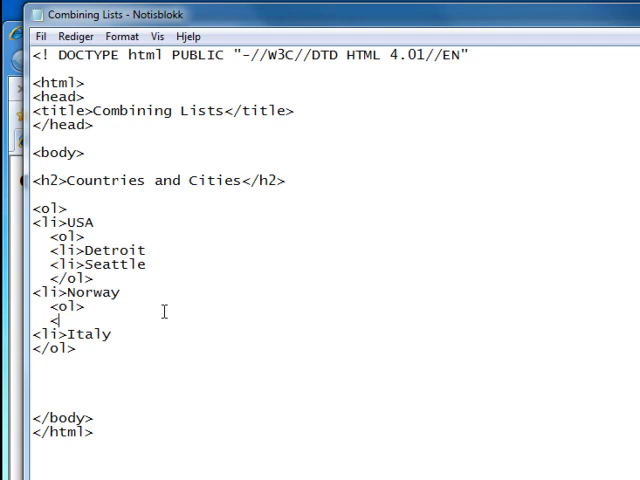
pyautogui.write('li>')
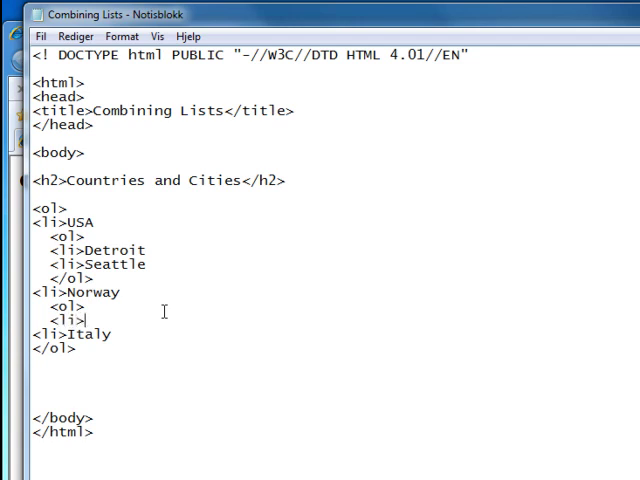
pyautogui.write('Oslo')
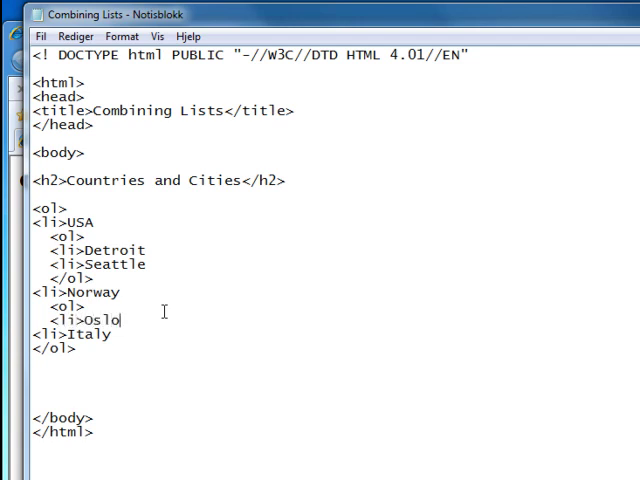
pyautogui.press('enter')
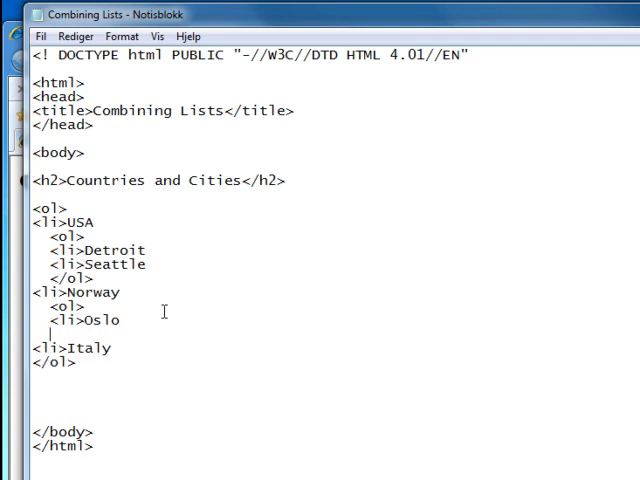
pyautogui.write('<')
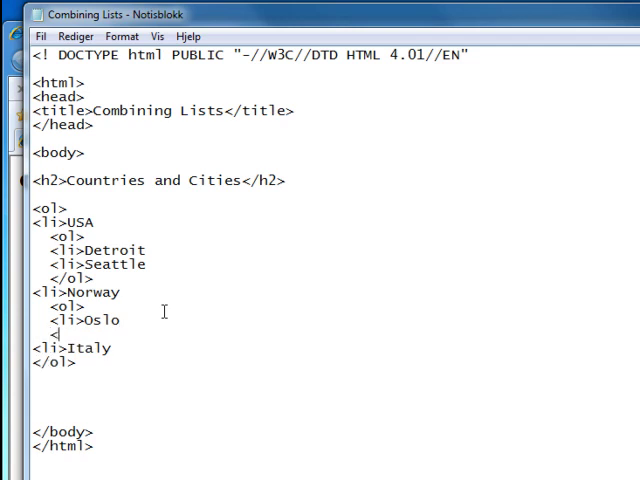
pyautogui.write('li>T')
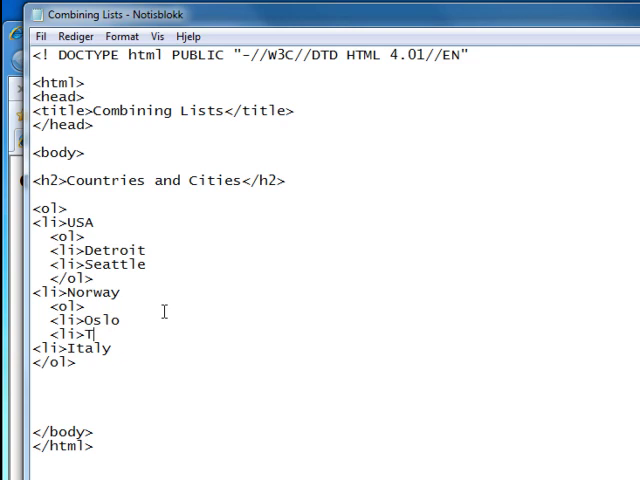
pyautogui.write('rondheim')
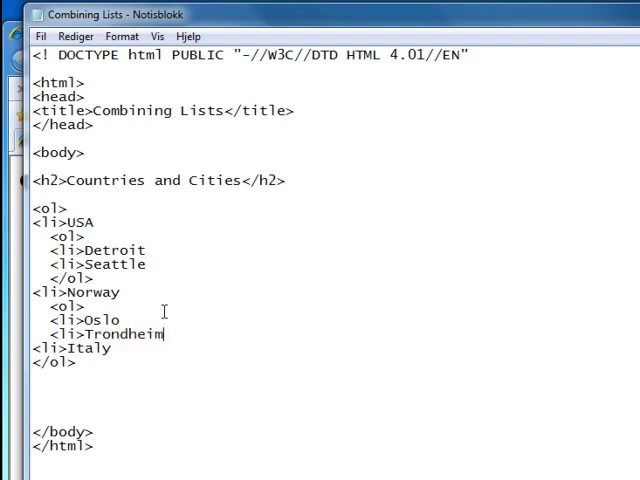
pyautogui.press('enter')
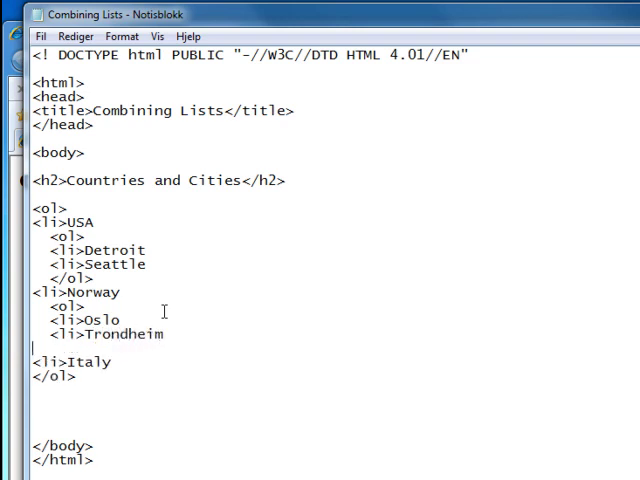
pyautogui.write('<')
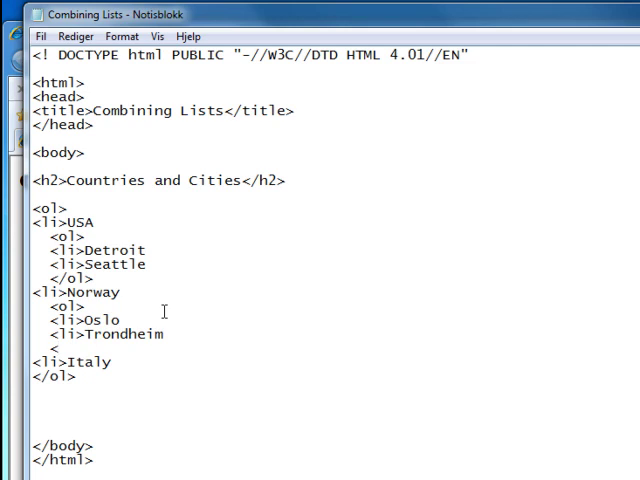
pyautogui.write('/ol>')
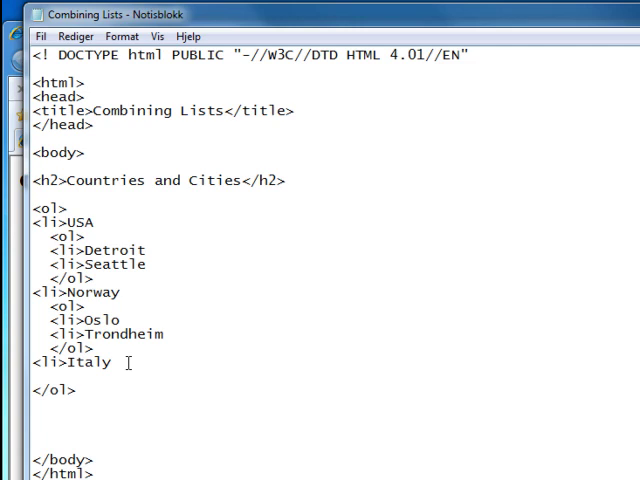
# Start Italy's nested city list with Rome and Venize
pyautogui.write('<ol>')
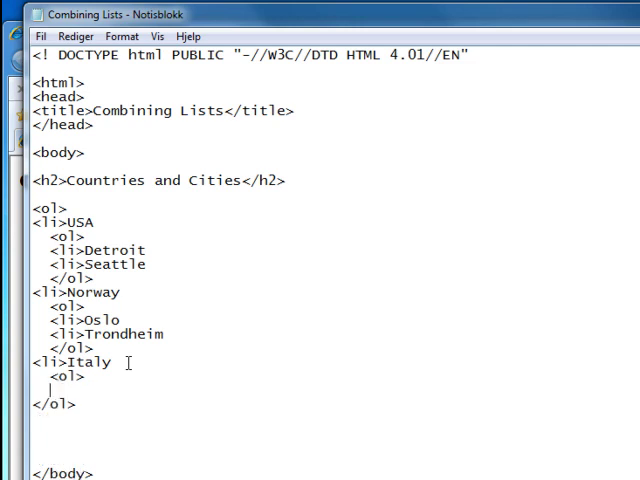
pyautogui.write('<li>R')
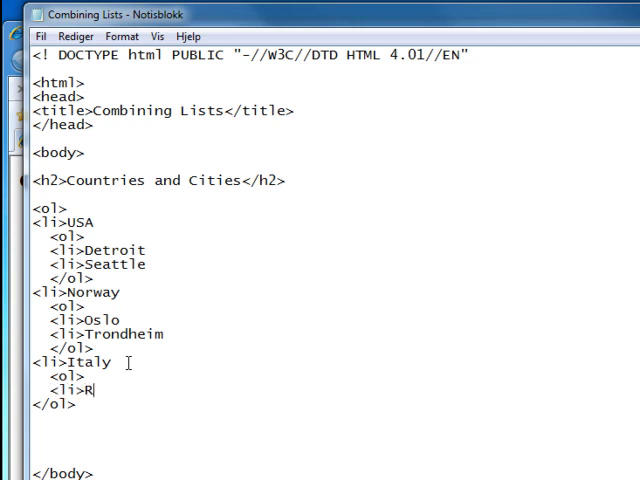
pyautogui.write('ome')
pyautogui.write('<')
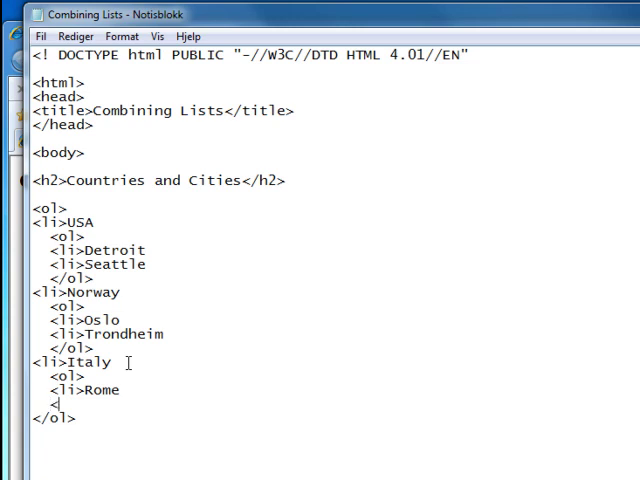
pyautogui.write('li')
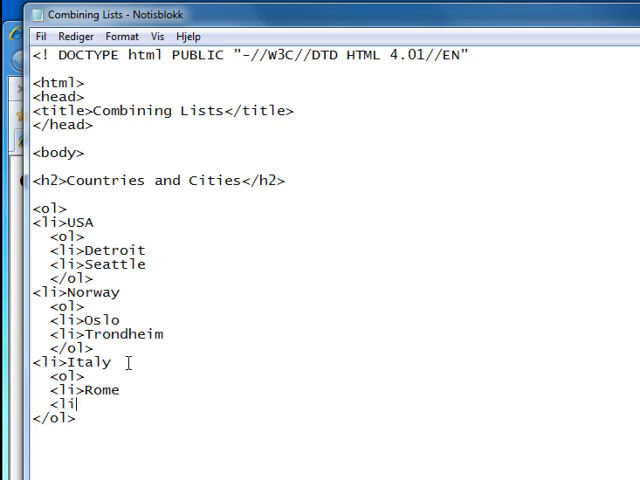
pyautogui.write('Venize')
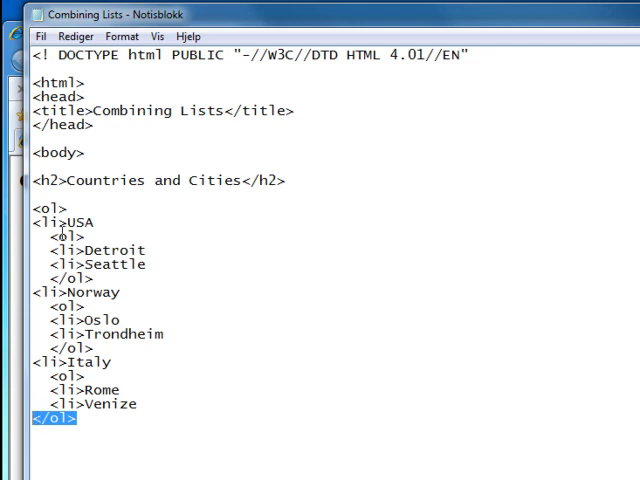
# Close Italy's nested city list with </ol> before the outer list's closing tag
pyautogui.doubleClick(49, 207)
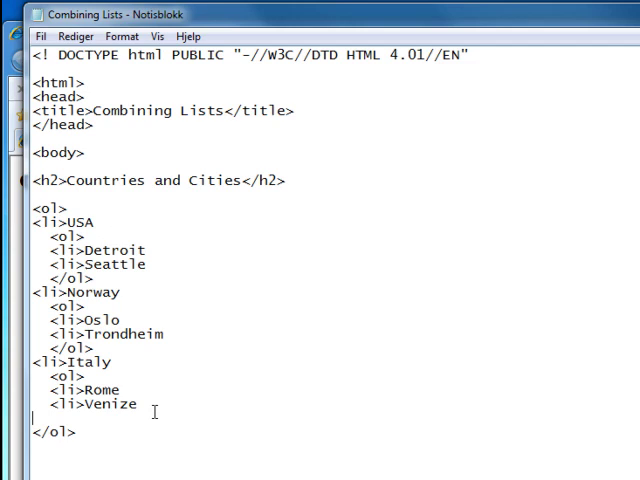
pyautogui.write('</ol>')
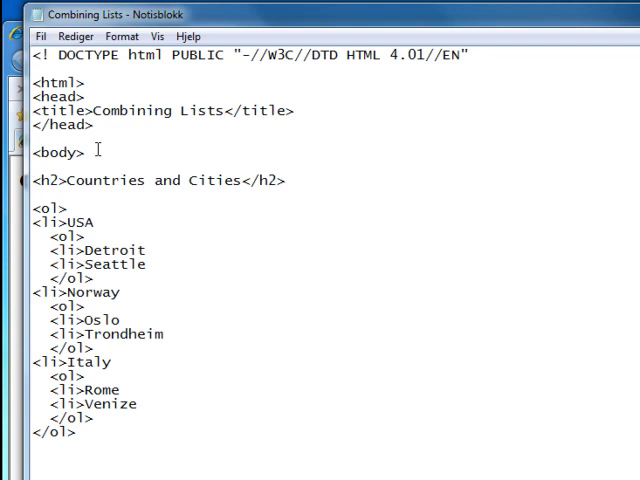
# Save the Combining Lists page with city sublists under all three countries
pyautogui.click(42, 36)
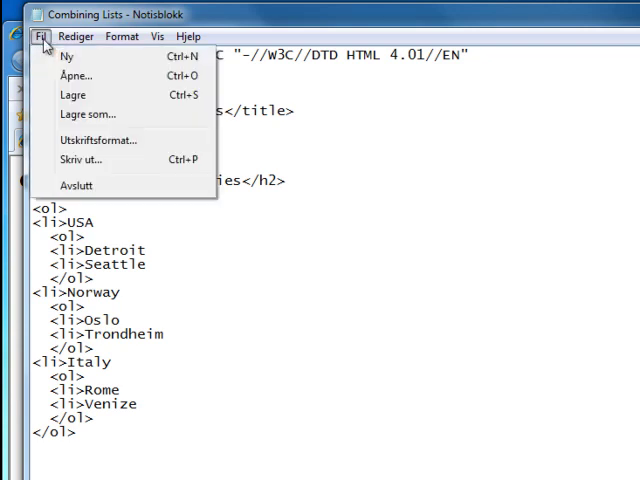
pyautogui.moveTo(87, 95)
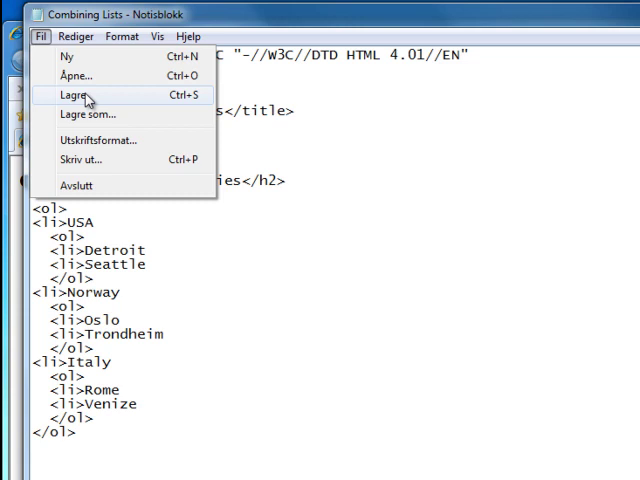
pyautogui.click(74, 95)
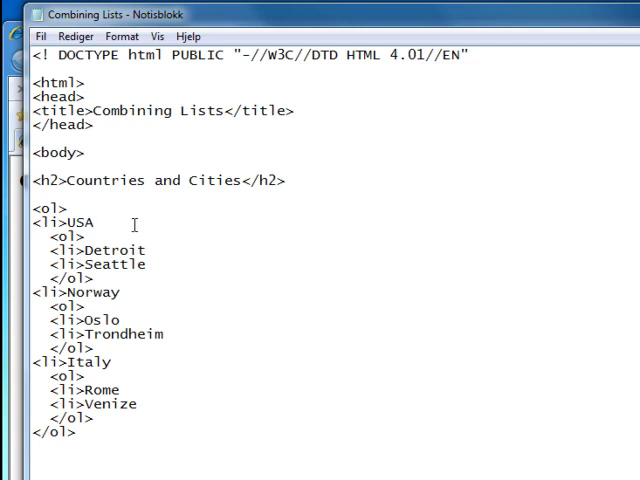
pyautogui.click(93, 222)
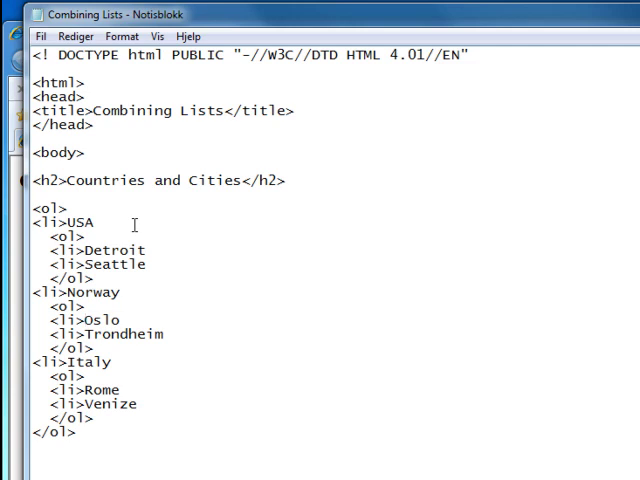
pyautogui.moveTo(20, 270)
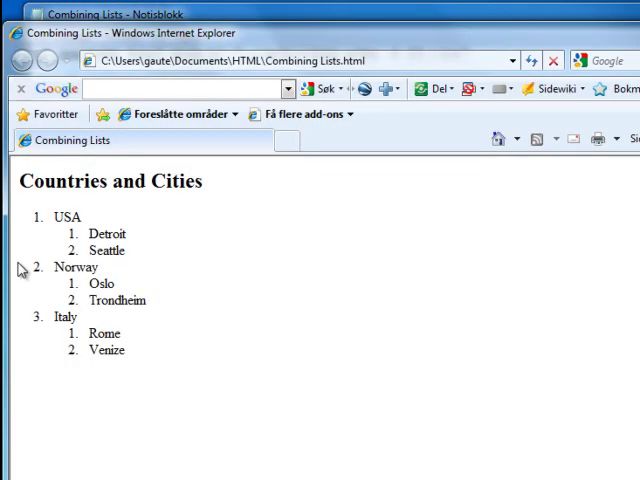
pyautogui.moveTo(333, 419)
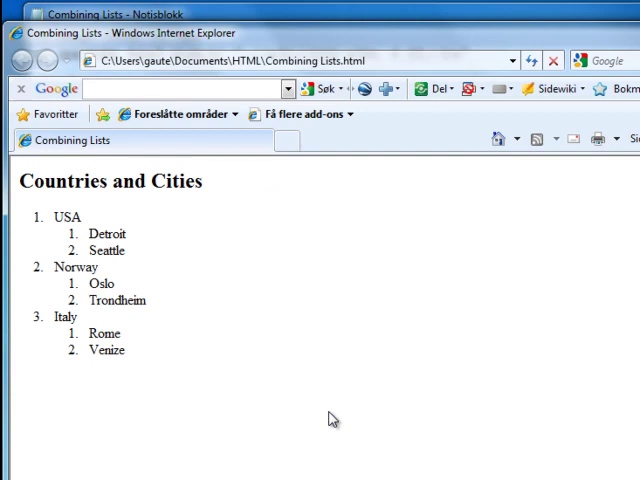
pyautogui.moveTo(312, 408)
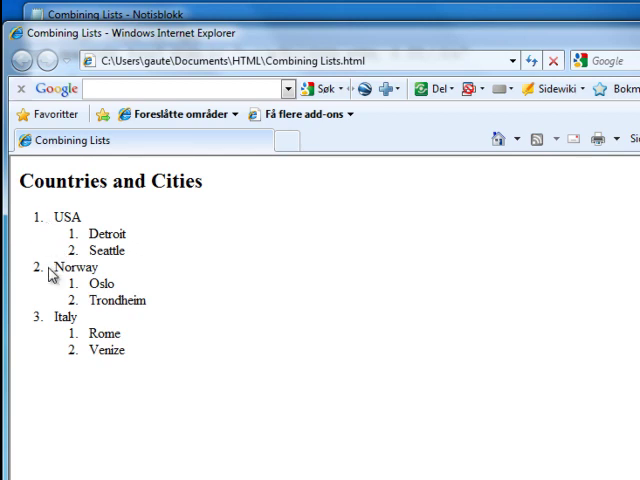
pyautogui.moveTo(42, 322)
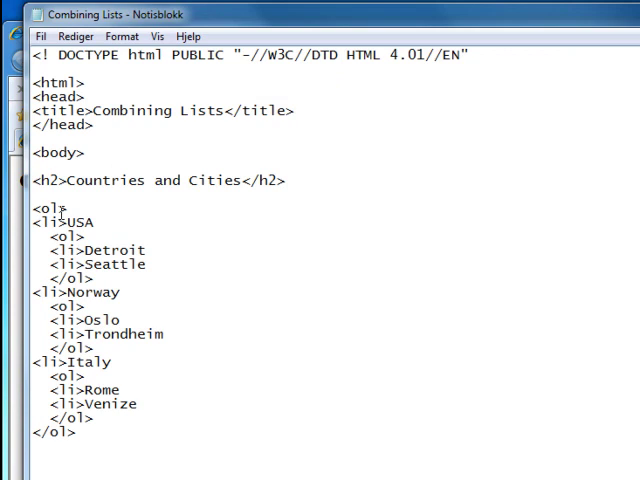
pyautogui.moveTo(322, 323)
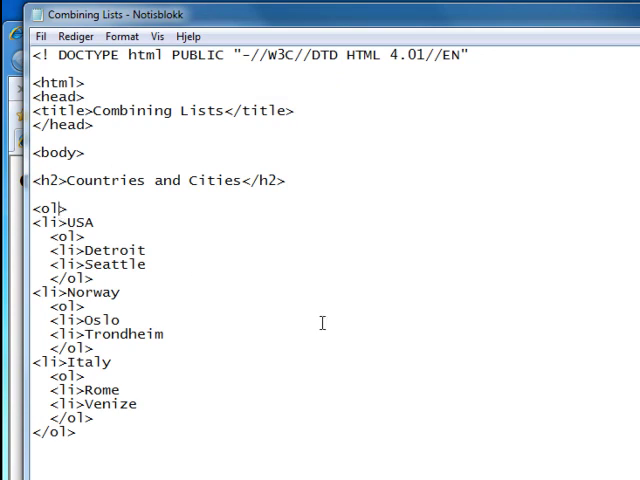
# Give the outer country list type="I" for Roman numerals
pyautogui.write('" "')
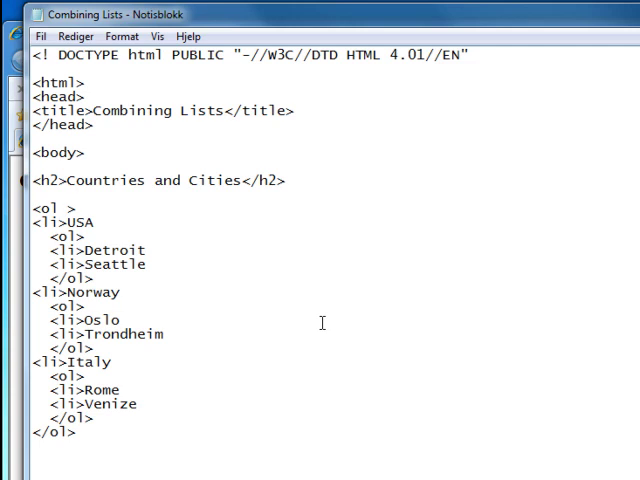
pyautogui.write('t')
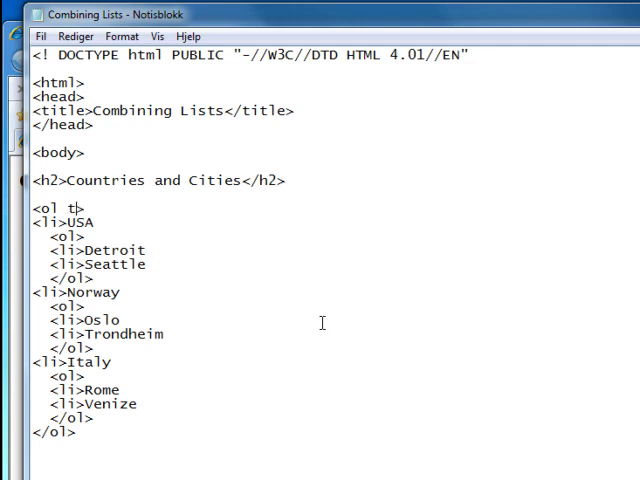
pyautogui.write('y')
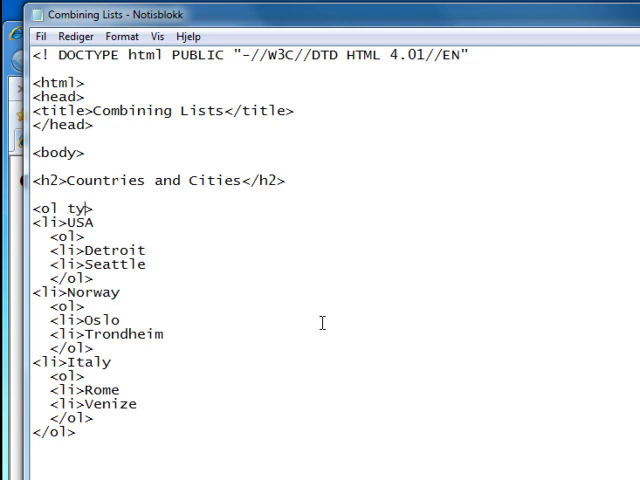
pyautogui.write('pe')
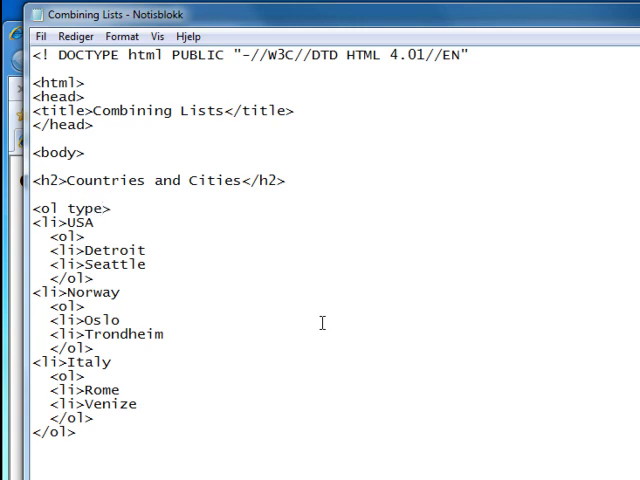
pyautogui.write('">')
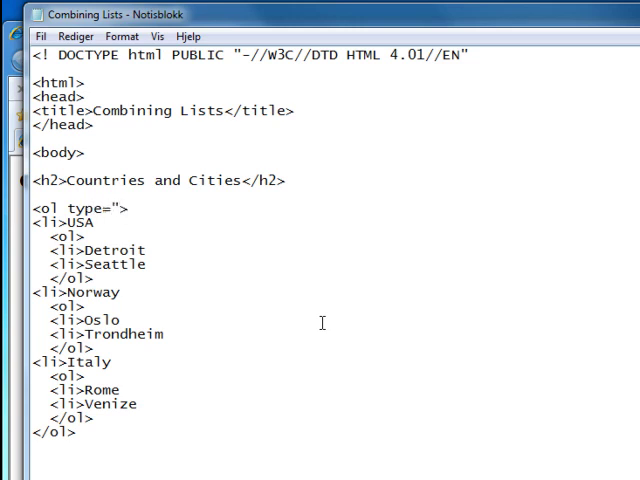
pyautogui.write('I')
pyautogui.write(' t')
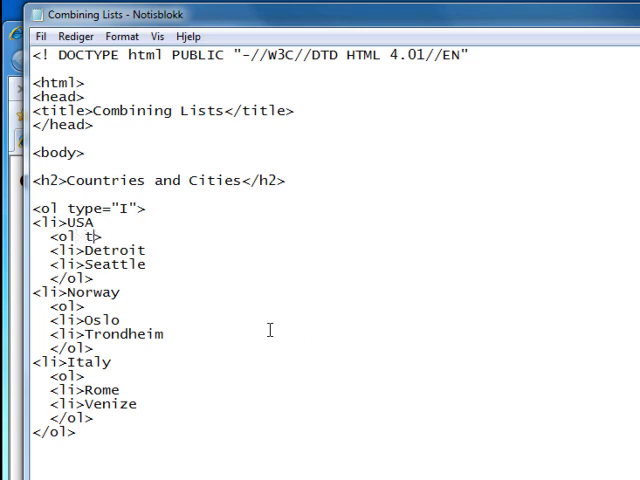
# Give the inner city lists type="a" for lowercase lettering
pyautogui.write('ype')
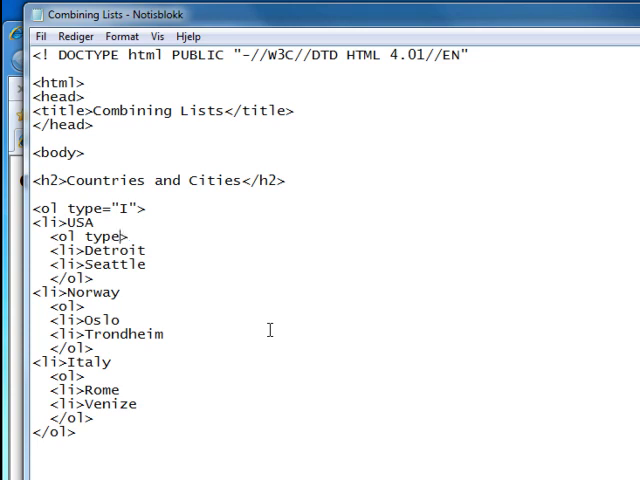
pyautogui.write('="a"')
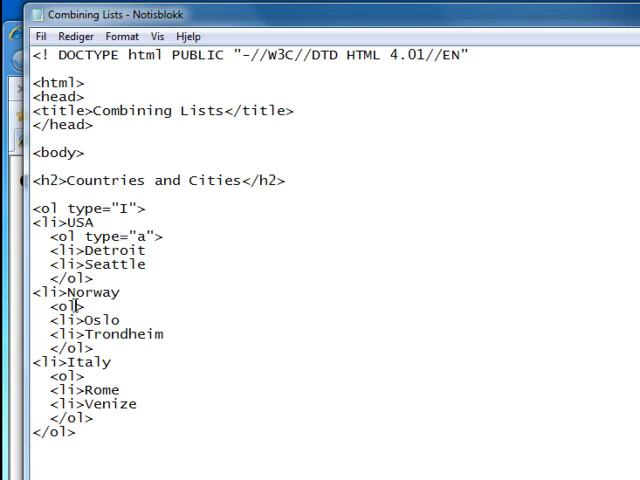
pyautogui.write('type')
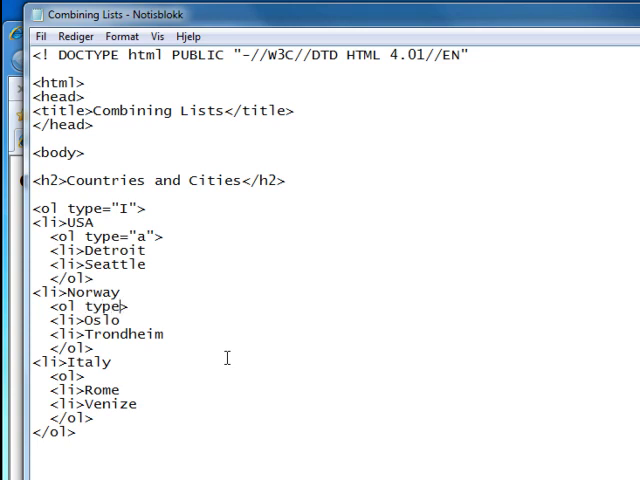
pyautogui.write('="a"')
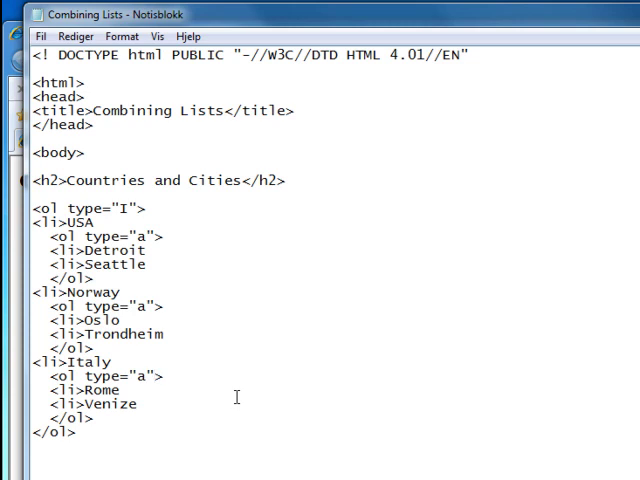
pyautogui.click(41, 36)
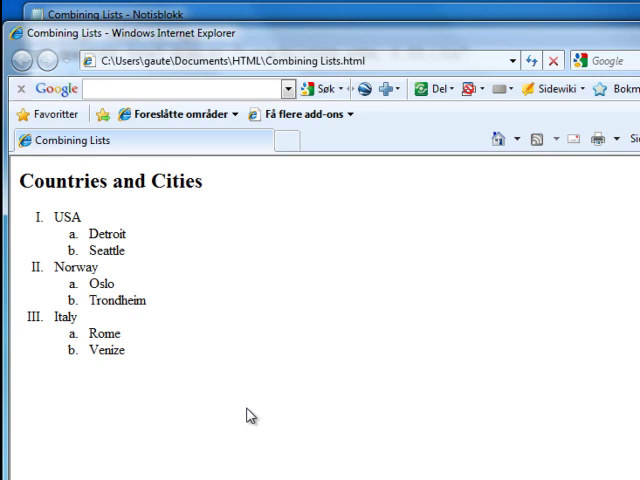
pyautogui.moveTo(42, 330)
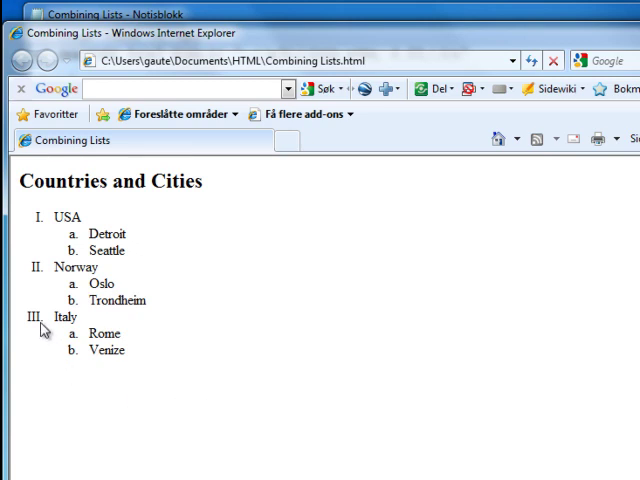
pyautogui.moveTo(42, 278)
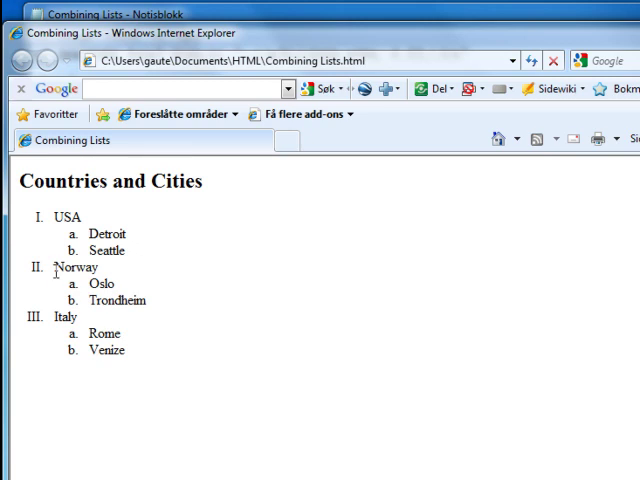
pyautogui.moveTo(88, 241)
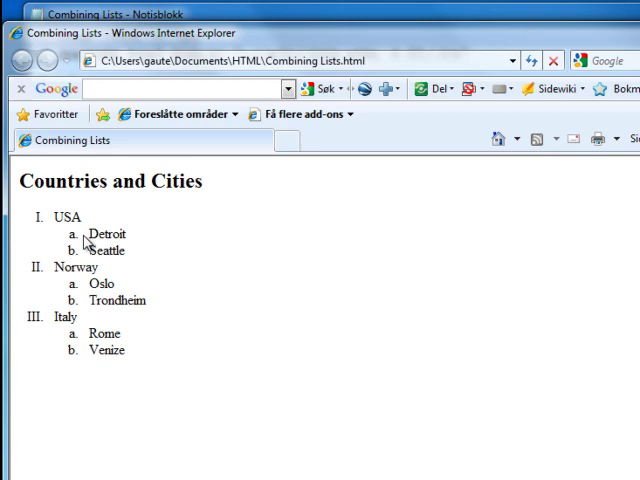
pyautogui.moveTo(211, 424)
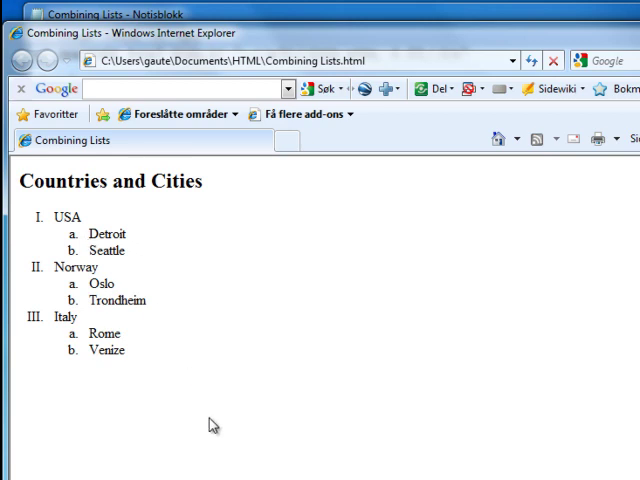